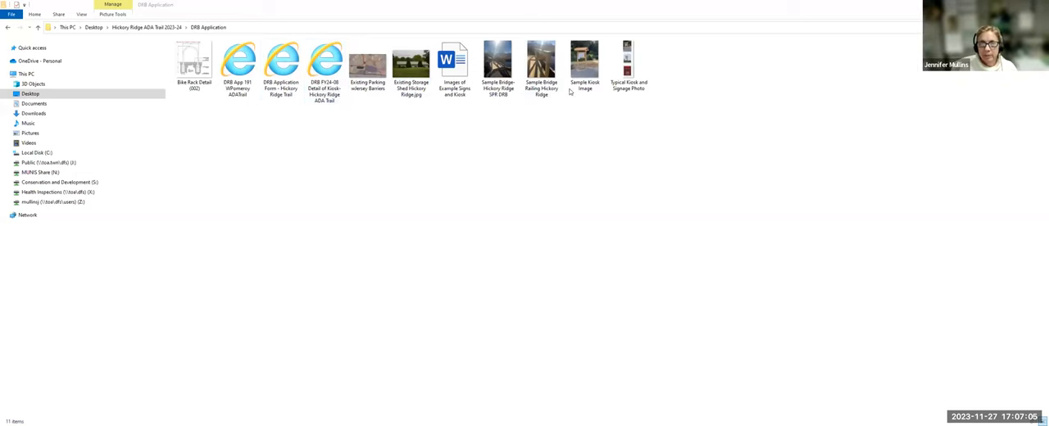
Bring the bike rack detail, typical kiosk photos and sample kiosk image documents up in Acrobat
click(194, 63)
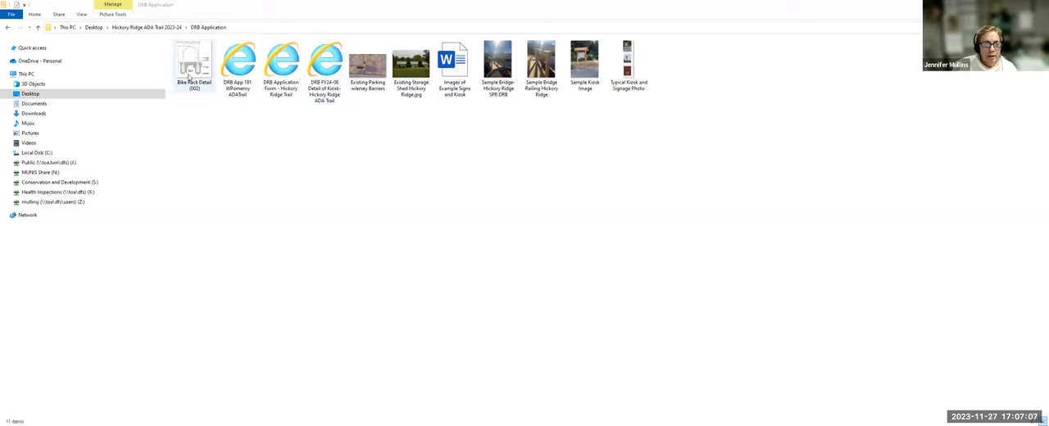
click(410, 62)
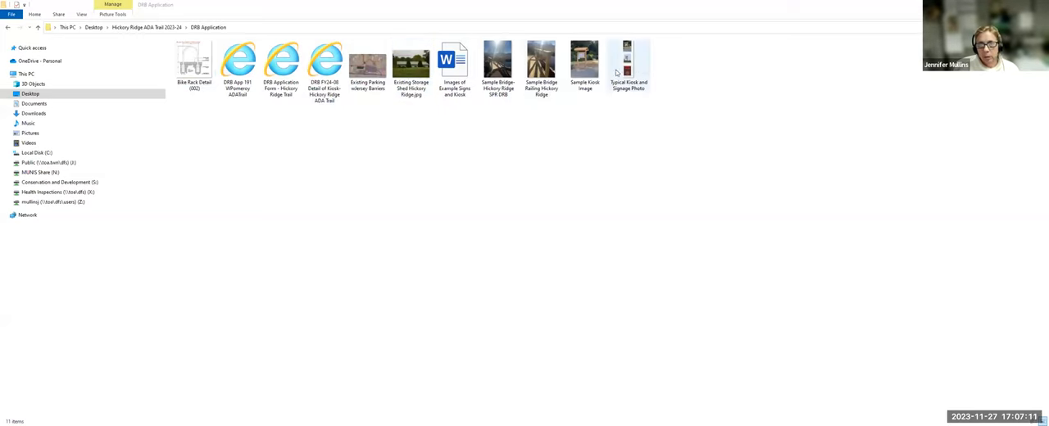
click(583, 64)
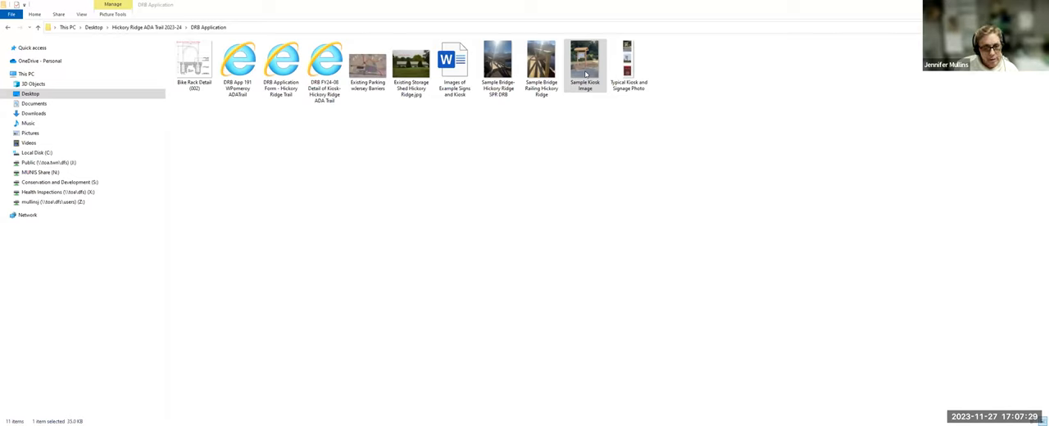
mouse_move(842, 41)
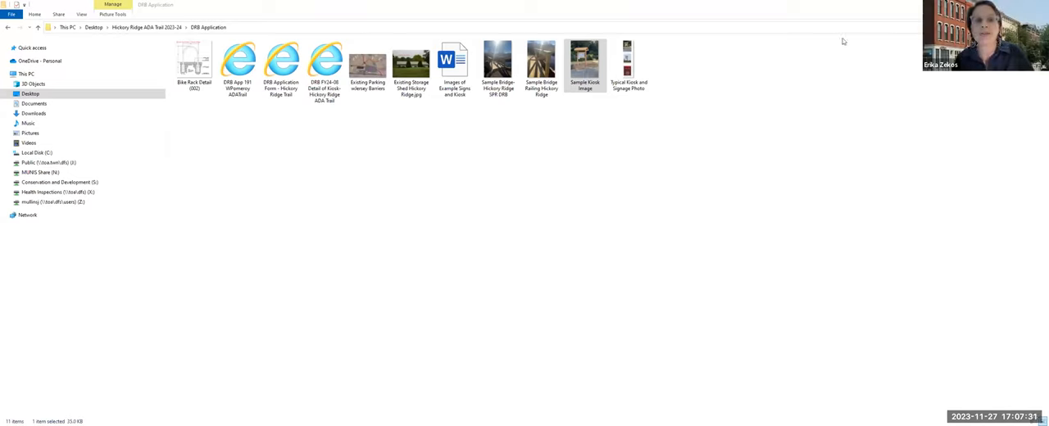
mouse_move(718, 51)
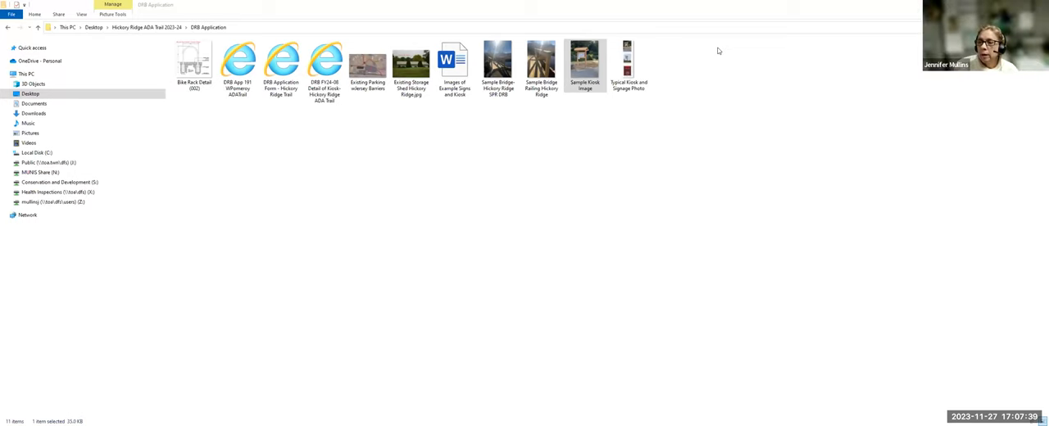
click(583, 64)
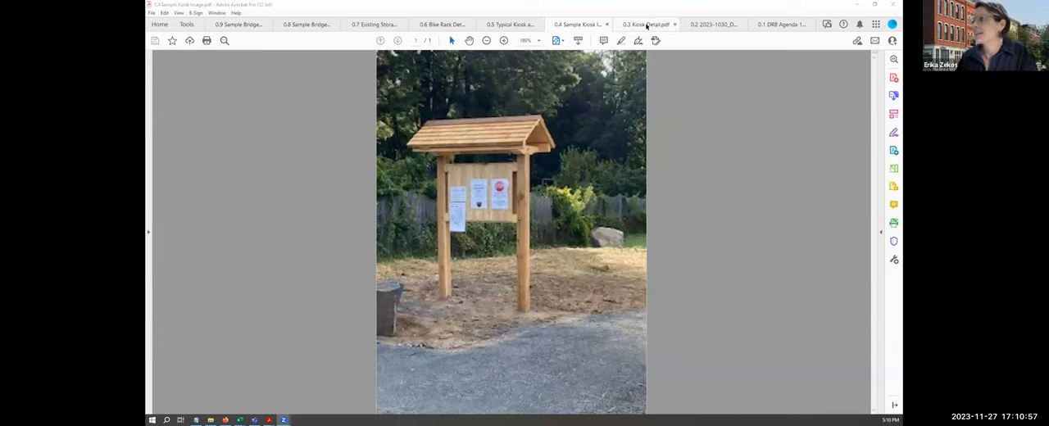
Switch to the typical kiosk and signage photos and scroll down to the proposed parking area sign
click(510, 23)
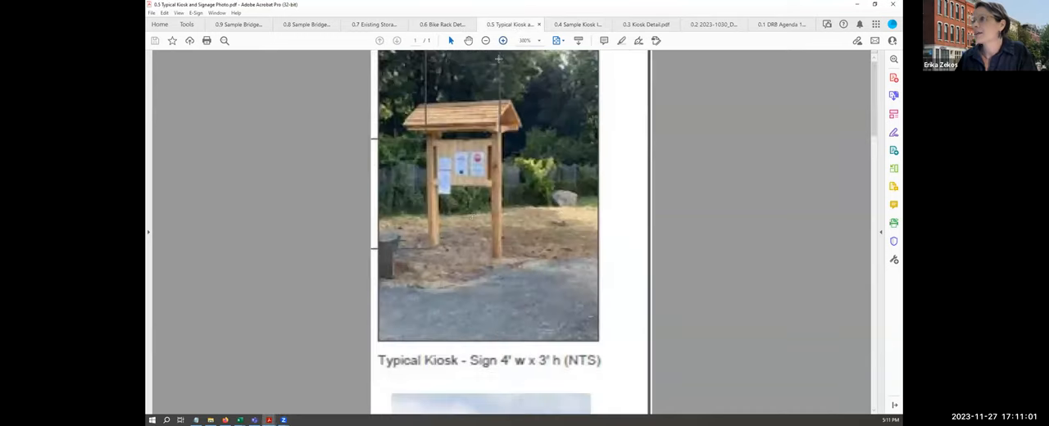
click(485, 39)
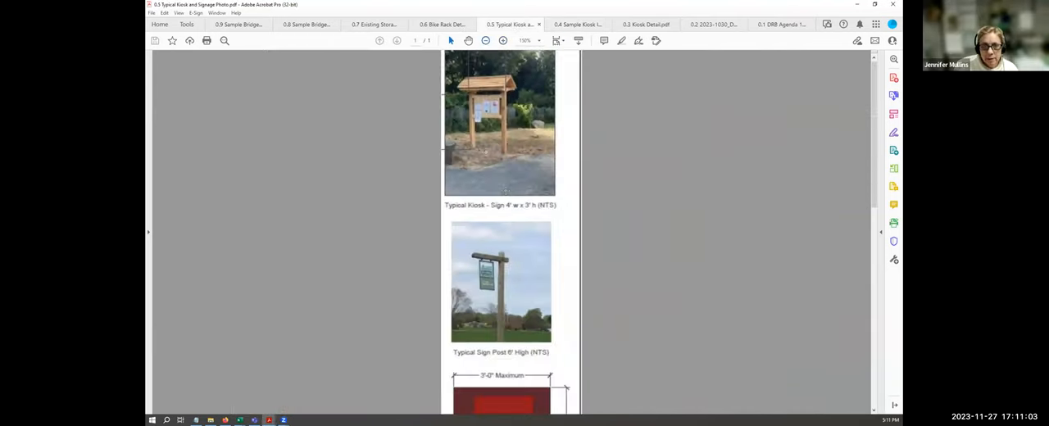
scroll(down, 3)
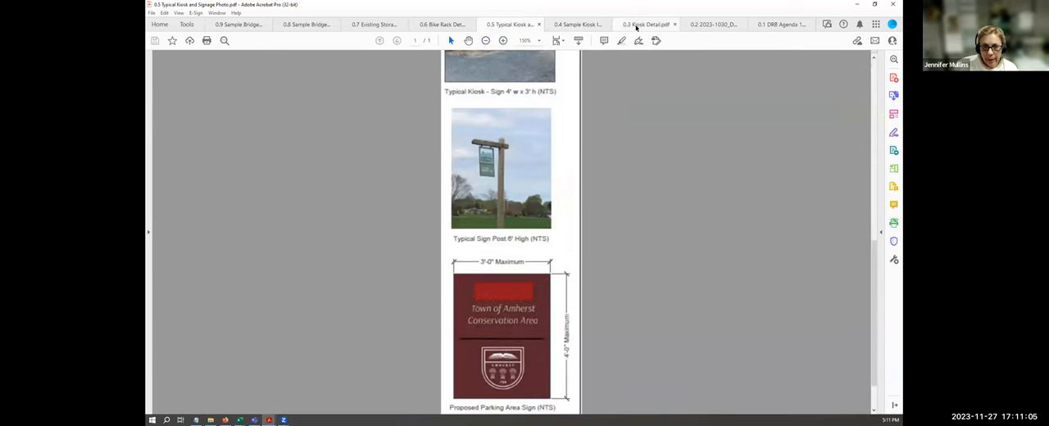
Return to the sample kiosk images document with the wooden roofed kiosk photo
click(577, 23)
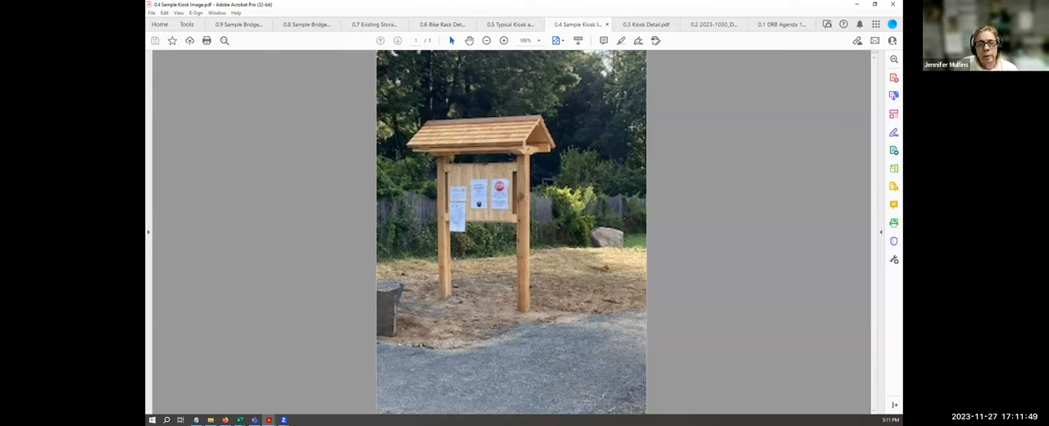
mouse_move(646, 23)
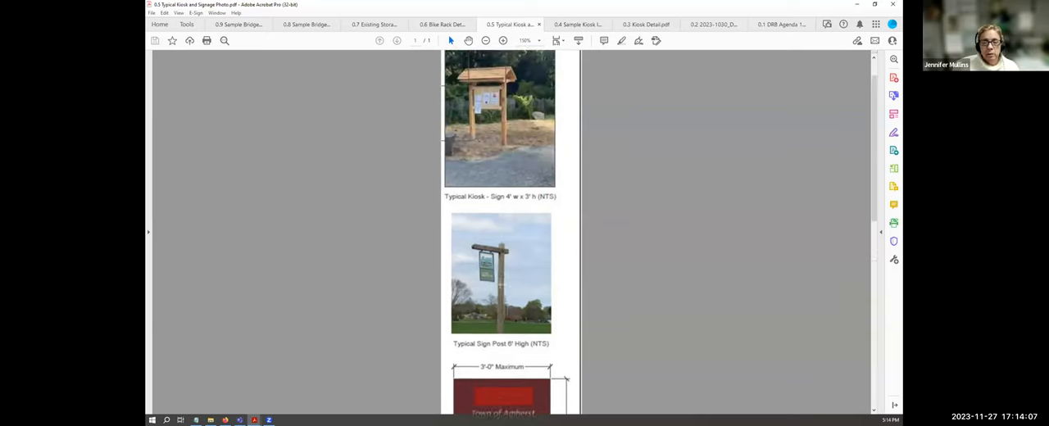
Scroll the signage photos down to the 8-foot sign post and Conservation Area sign
scroll(down, 3)
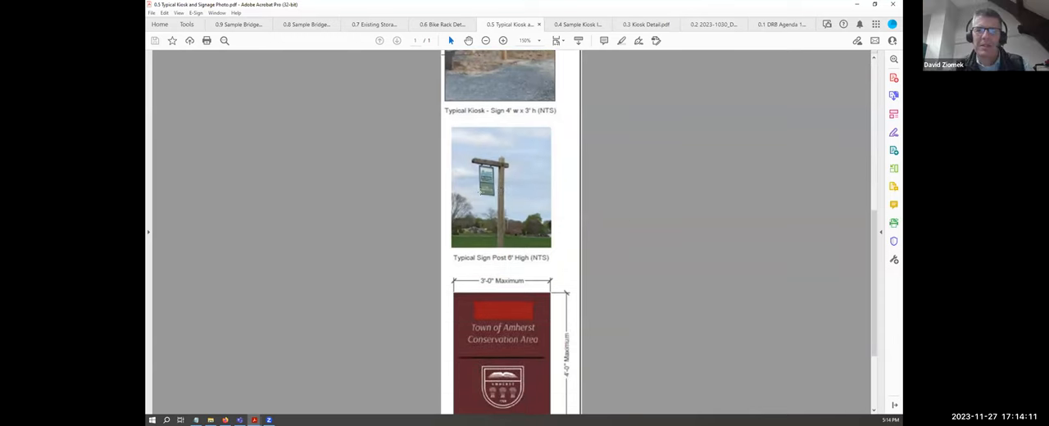
Switch to the Hickory Ridge kiosk detail drawing with footing, sign post and shade structure details
click(646, 23)
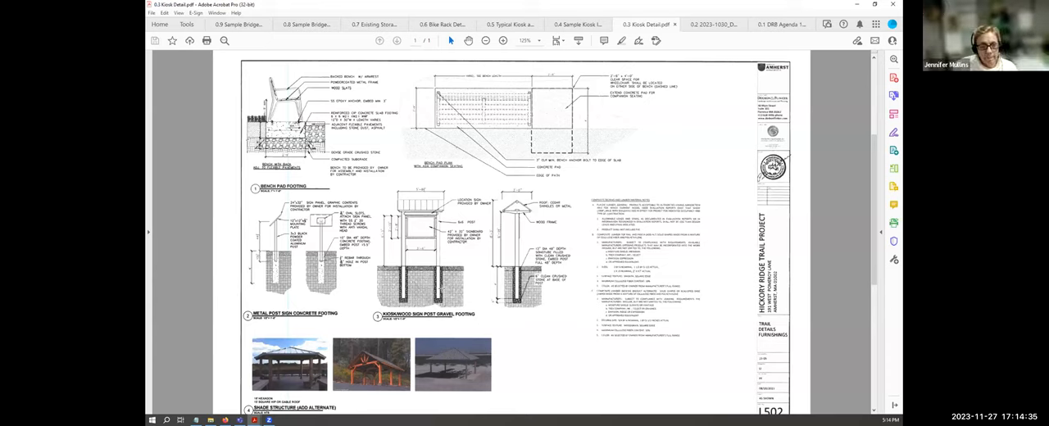
mouse_move(824, 36)
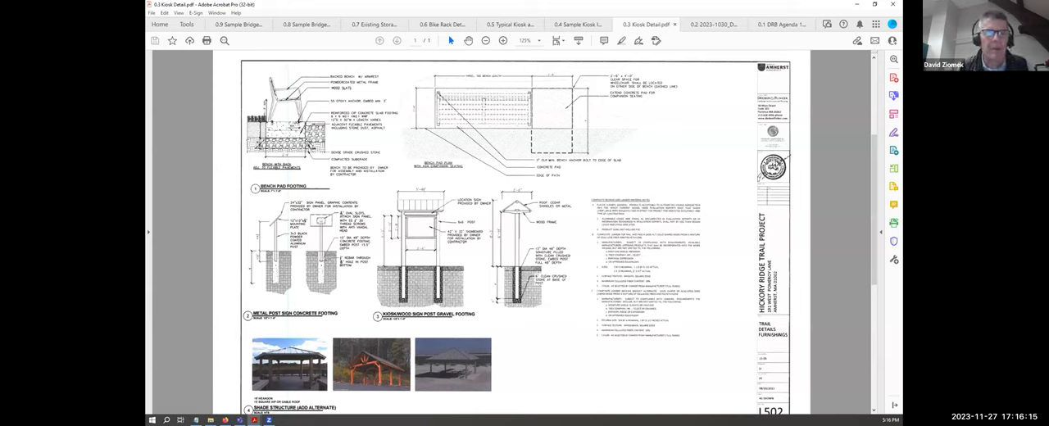
Zoom in twice on the kiosk detail drawing to enlarge the elevations and sign post details
click(503, 41)
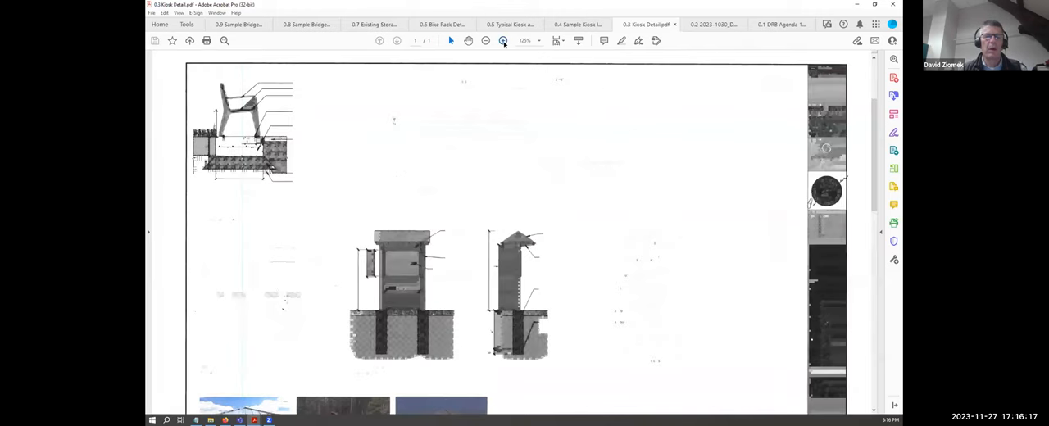
click(504, 41)
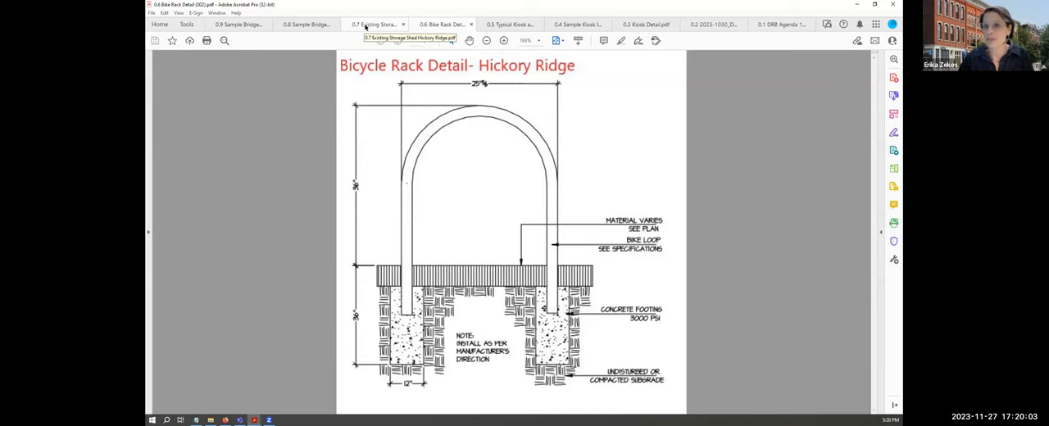
Open the existing storage shed document, then display the Hickory Ridge bicycle rack detail drawing
click(374, 23)
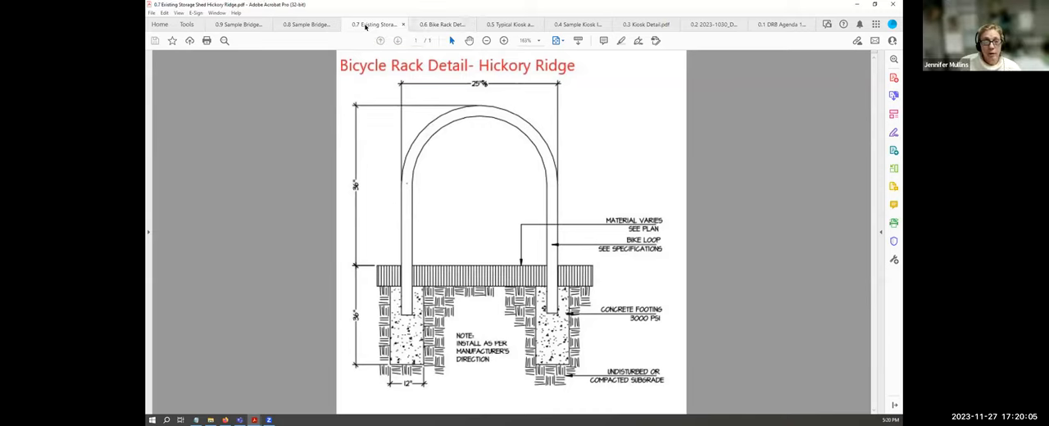
click(443, 23)
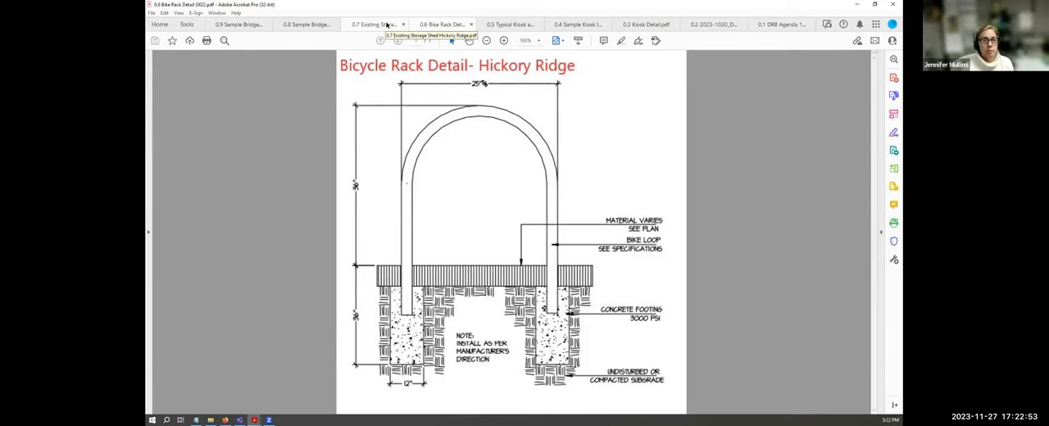
Switch to the sample bridge railing document showing the wooden railing with cable infill
click(374, 23)
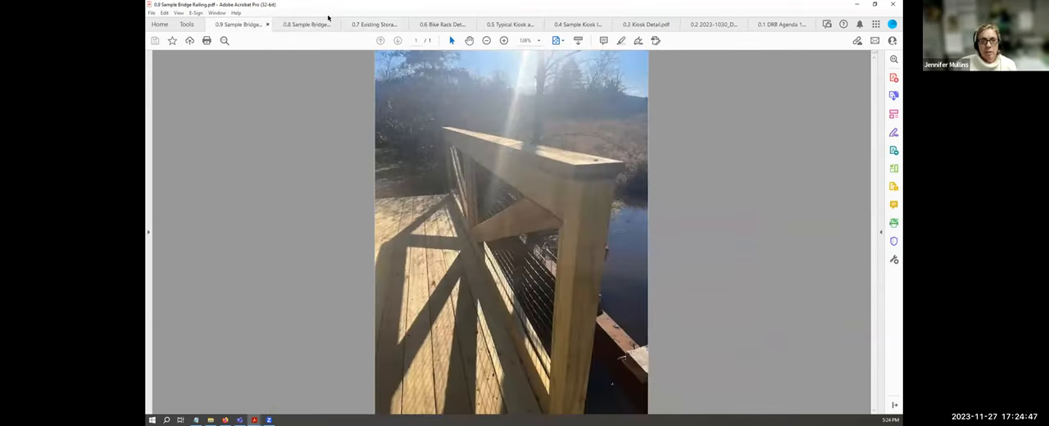
Switch to the sample bridge document showing the wide photo of the wooden footbridge
click(305, 23)
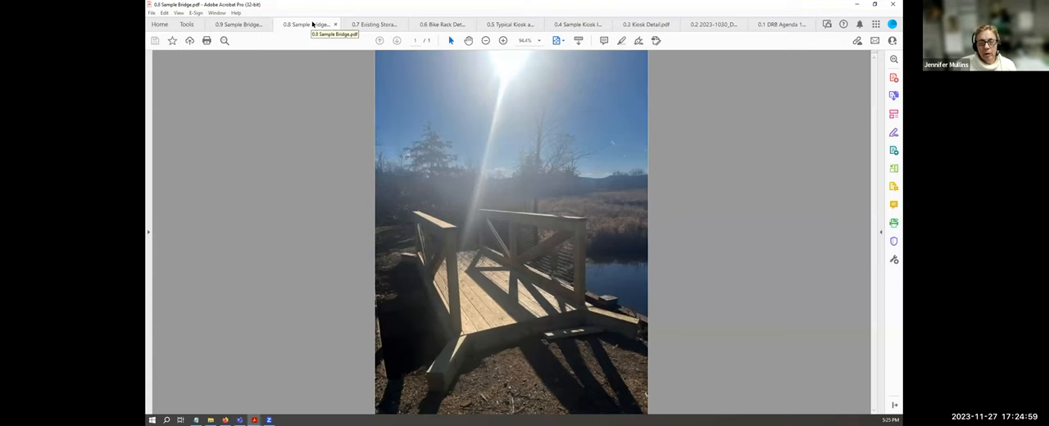
click(238, 23)
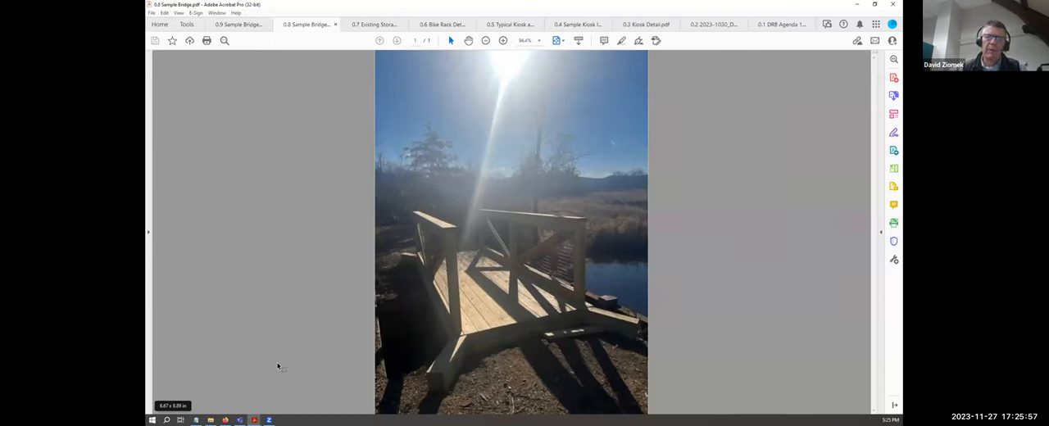
mouse_move(272, 95)
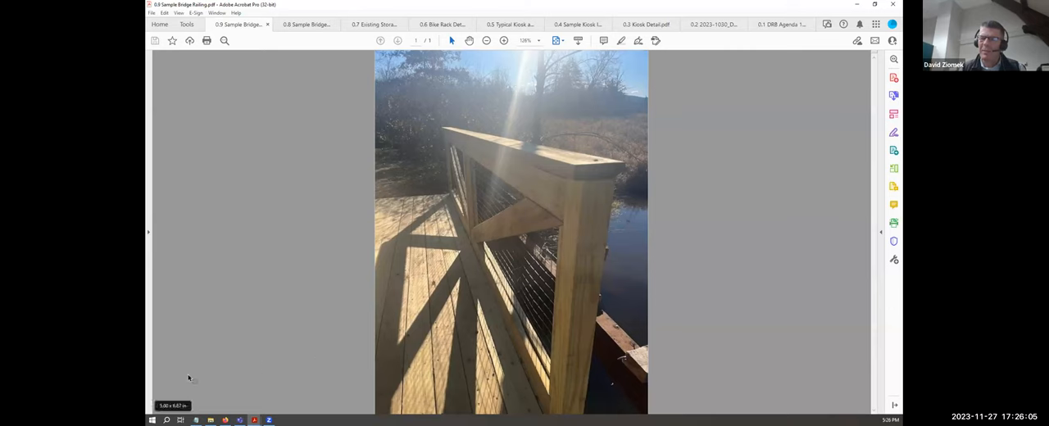
mouse_move(243, 278)
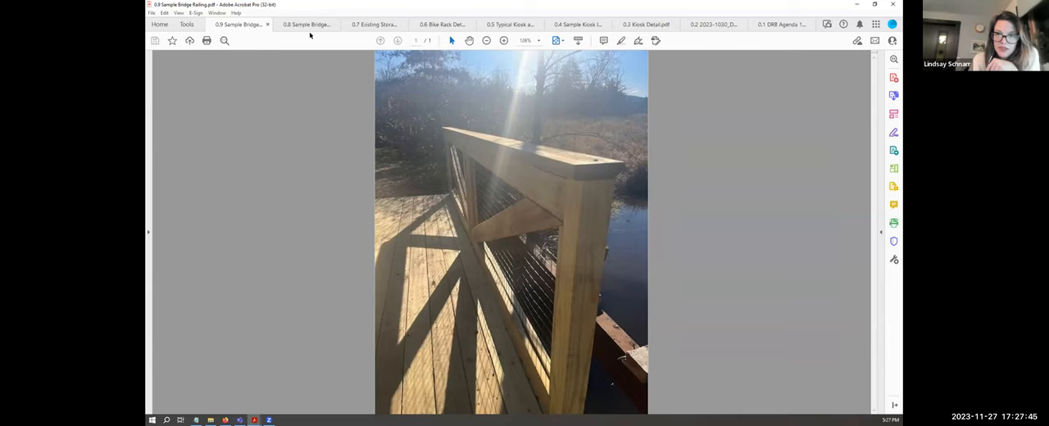
Switch from the sample bridge photo to the existing storage shed photo labelled to remain
click(305, 23)
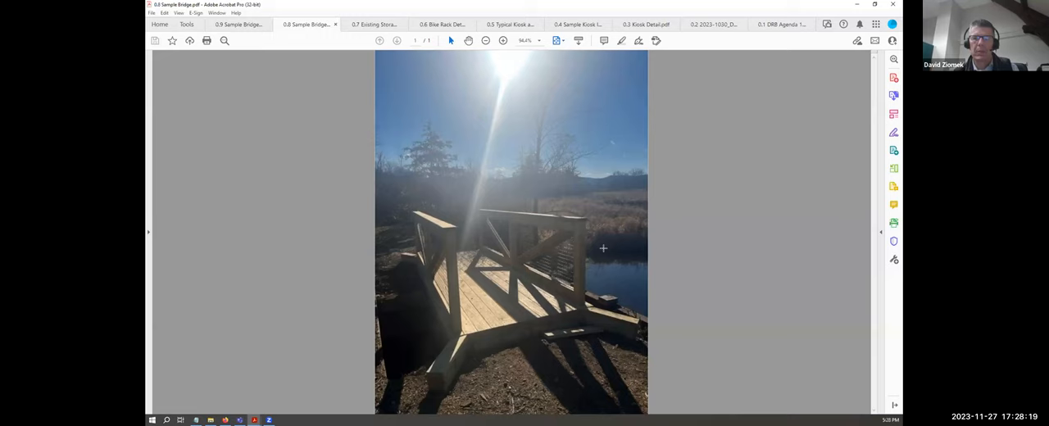
mouse_move(413, 298)
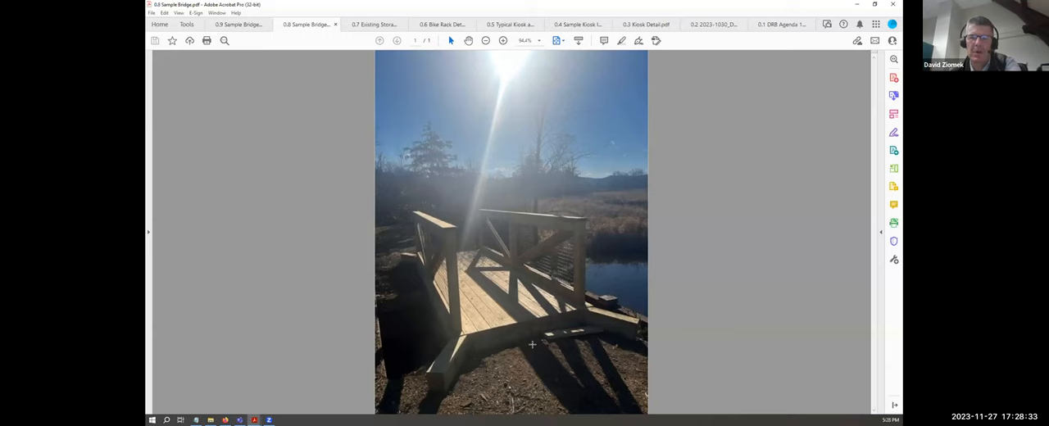
mouse_move(571, 317)
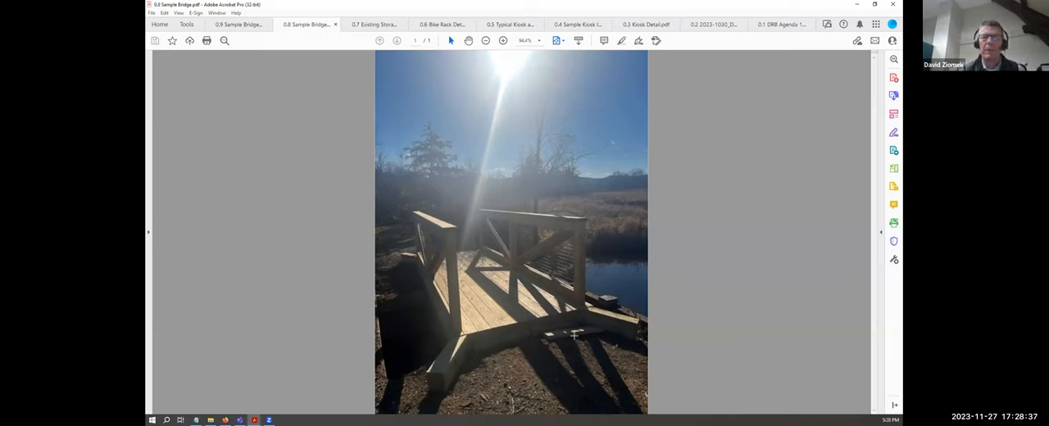
mouse_move(593, 230)
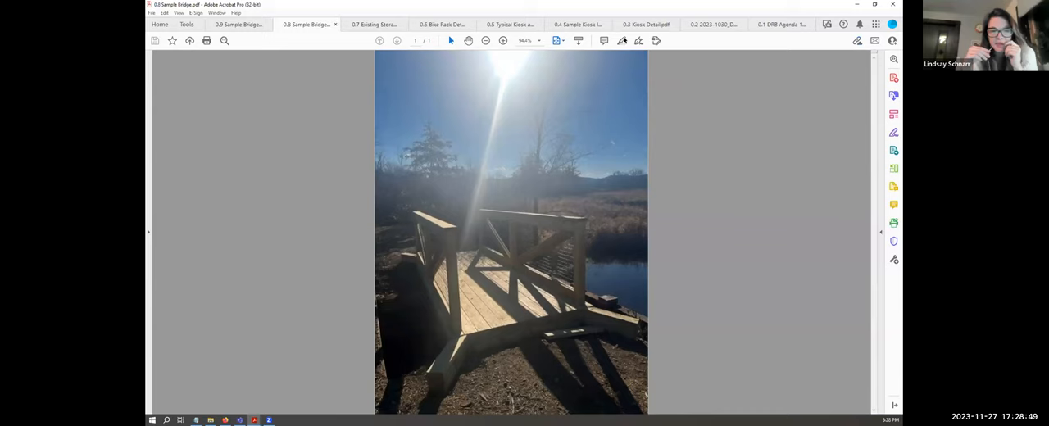
mouse_move(621, 39)
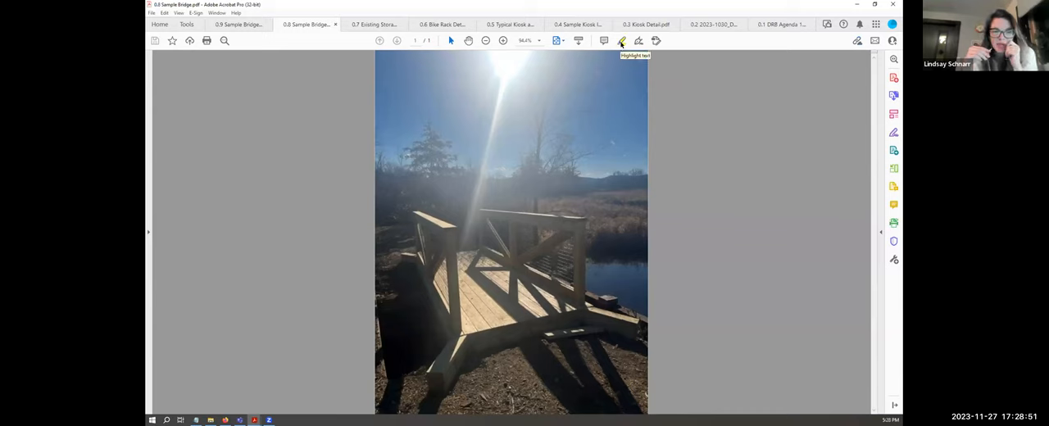
mouse_move(803, 75)
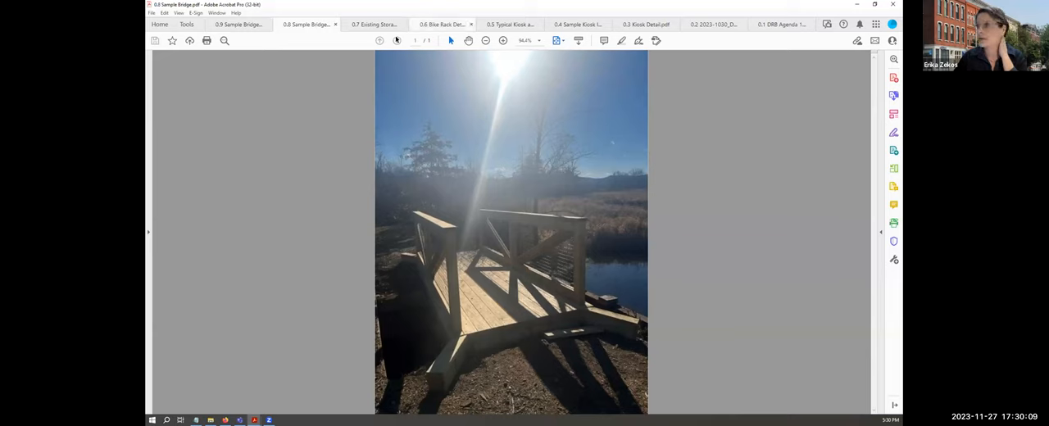
click(374, 23)
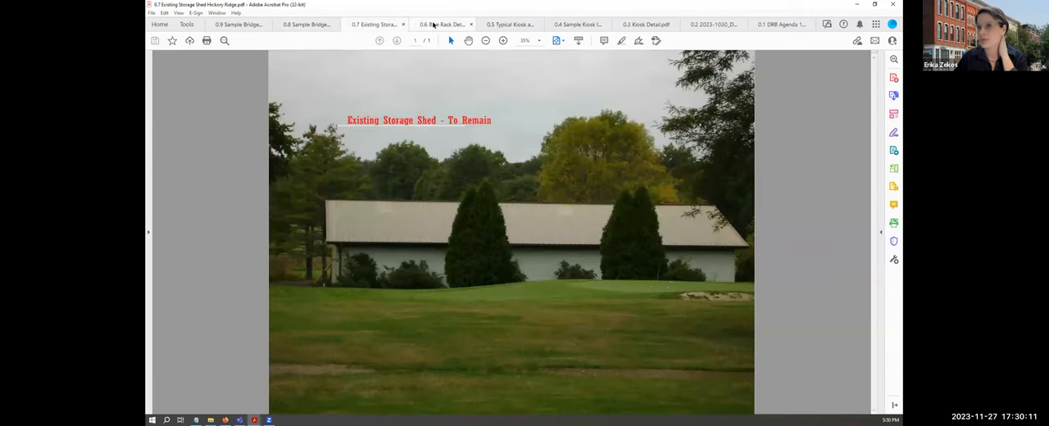
mouse_move(443, 23)
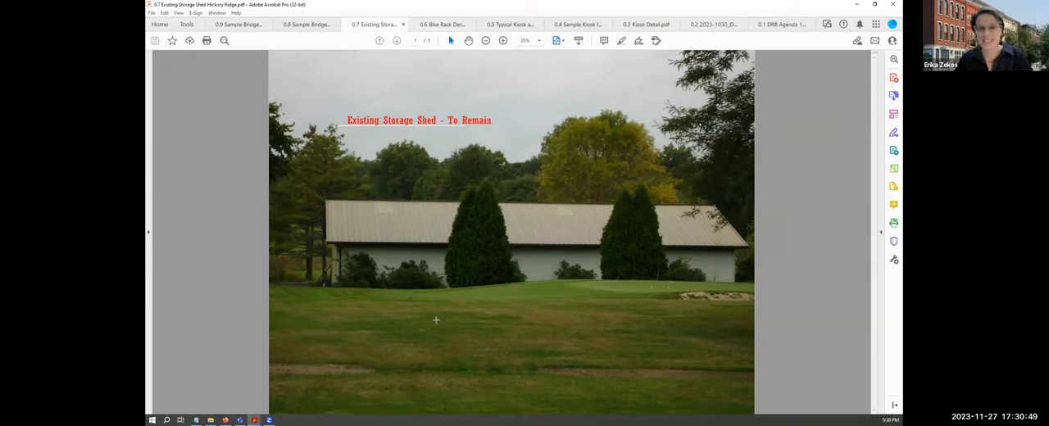
mouse_move(430, 321)
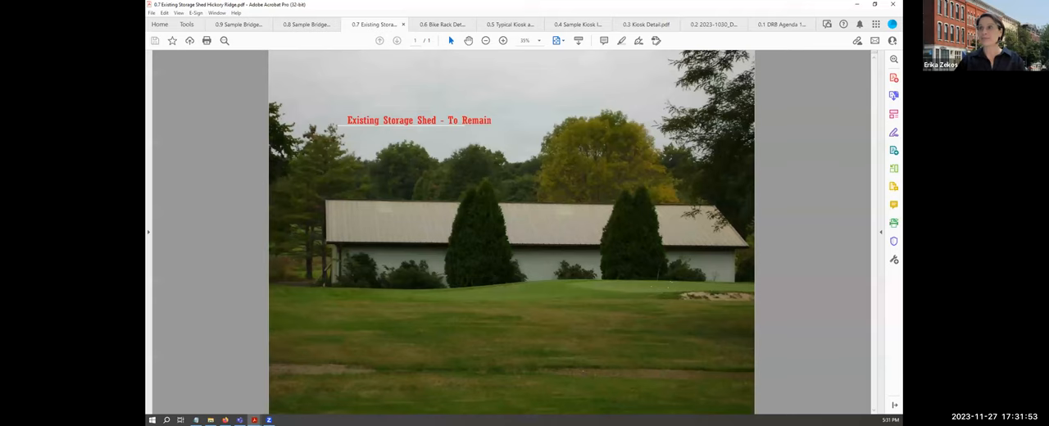
click(305, 23)
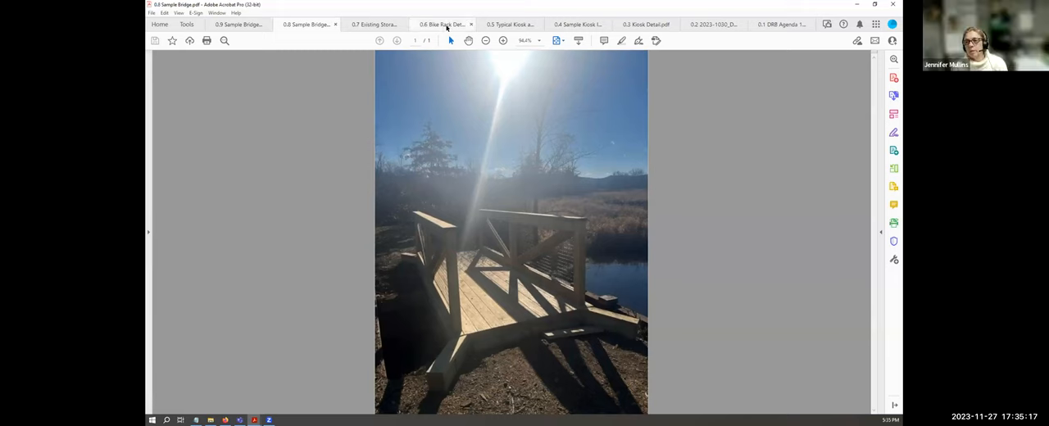
Switch to the Hickory Ridge bicycle rack detail drawing with bike loop and concrete footings
click(443, 23)
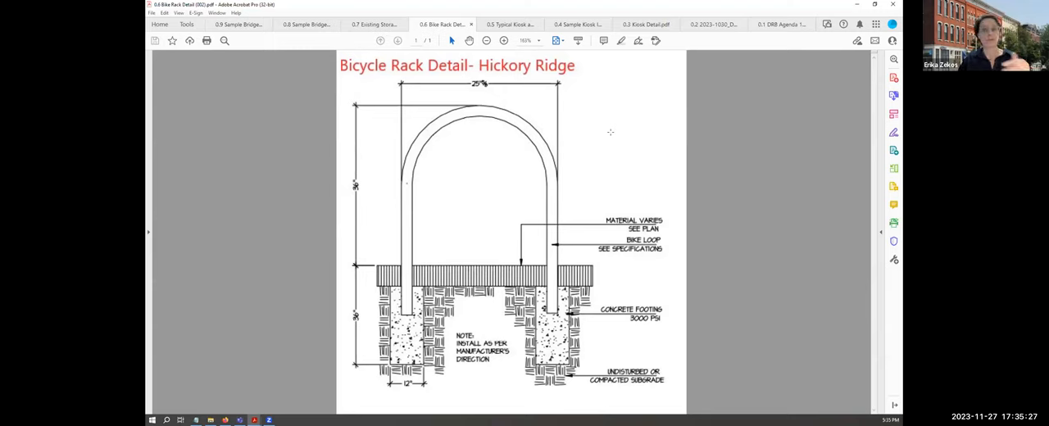
mouse_move(236, 203)
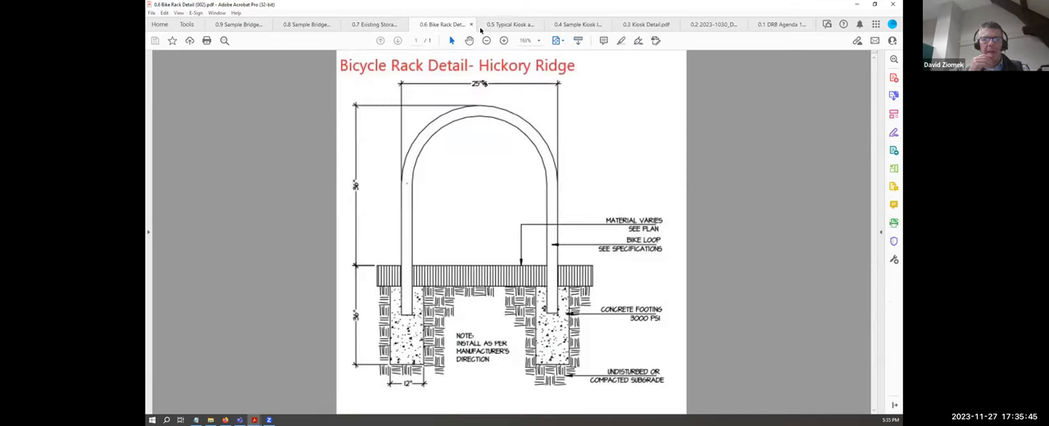
mouse_move(587, 49)
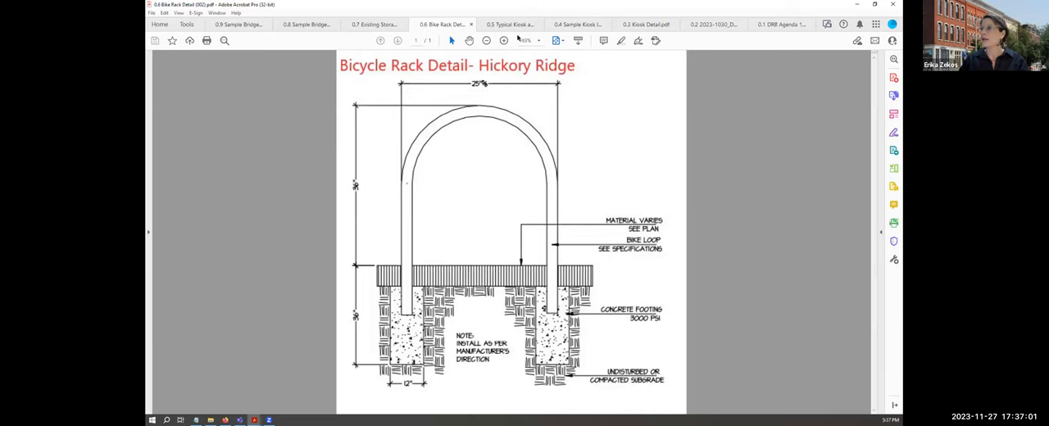
Show the '0.5 Typical Kiosk and Signage Photo' document with the sign post and Conservation Area sign
click(510, 23)
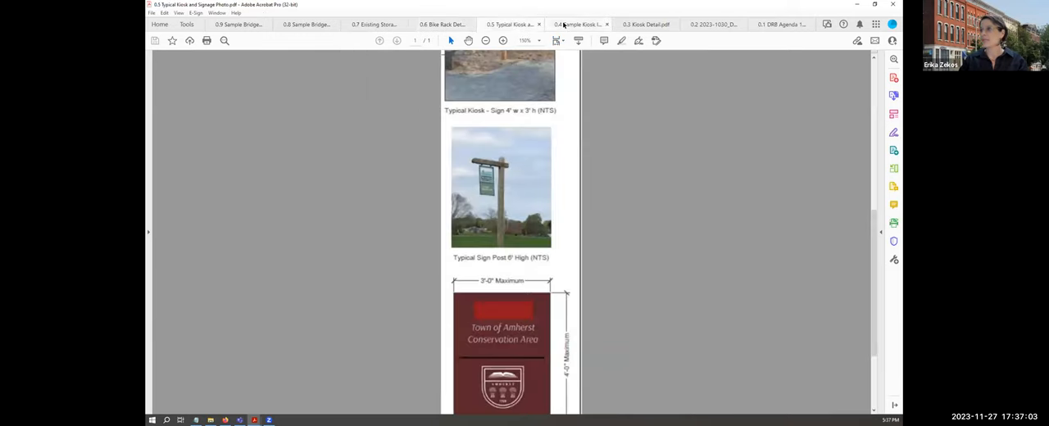
click(579, 23)
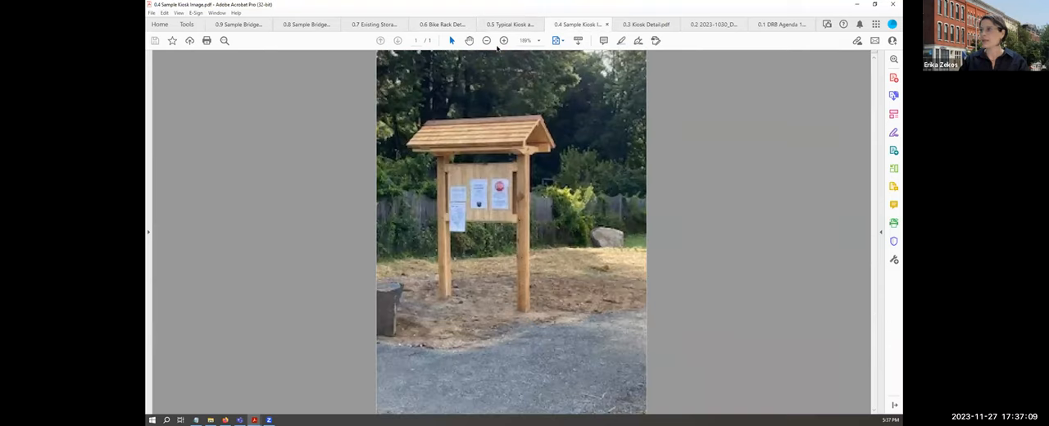
click(508, 23)
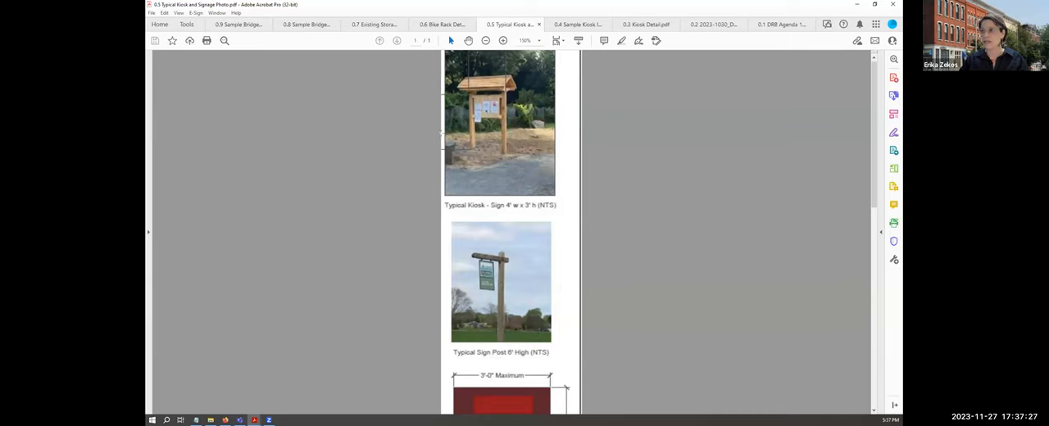
Scroll down until the Proposed Parking Area Sign is fully visible beneath the sign post photo
scroll(down, 3)
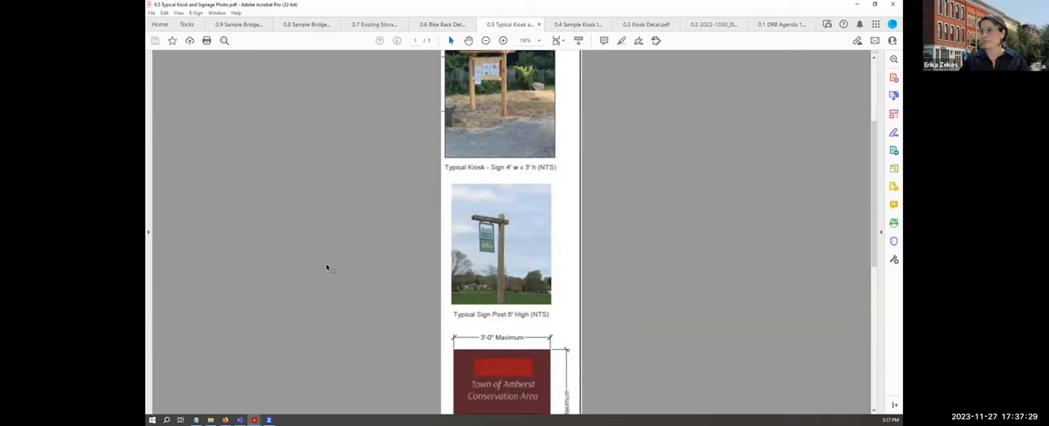
scroll(down, 3)
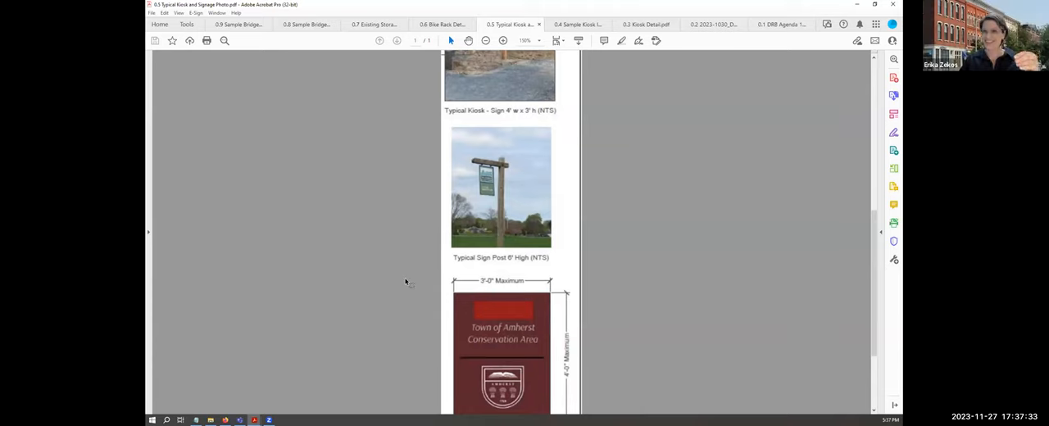
scroll(down, 3)
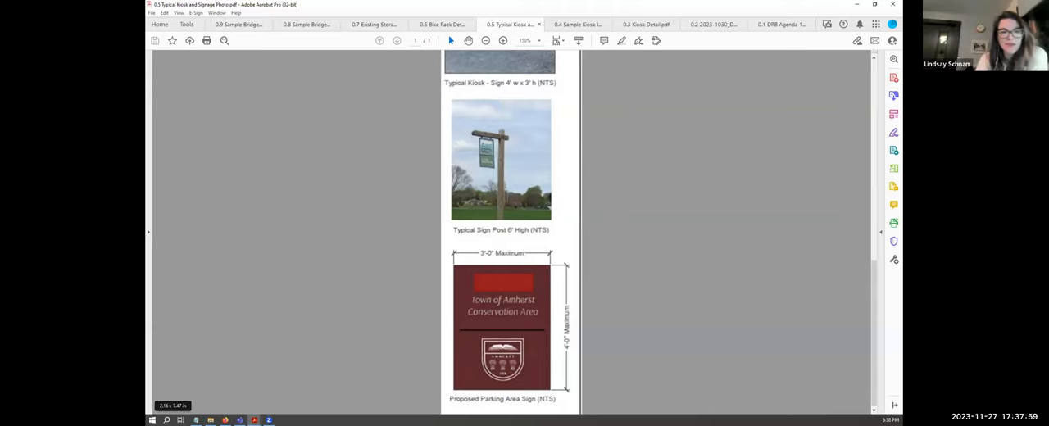
scroll(down, 3)
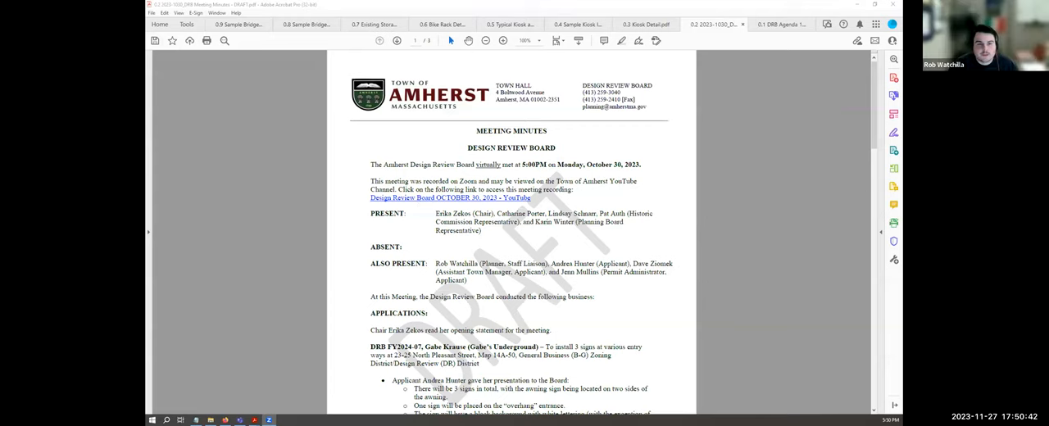
Scroll past the Present/Absent lists to the DRB FY2024-07 Gabe's Underground sign application and its bullets
scroll(down, 3)
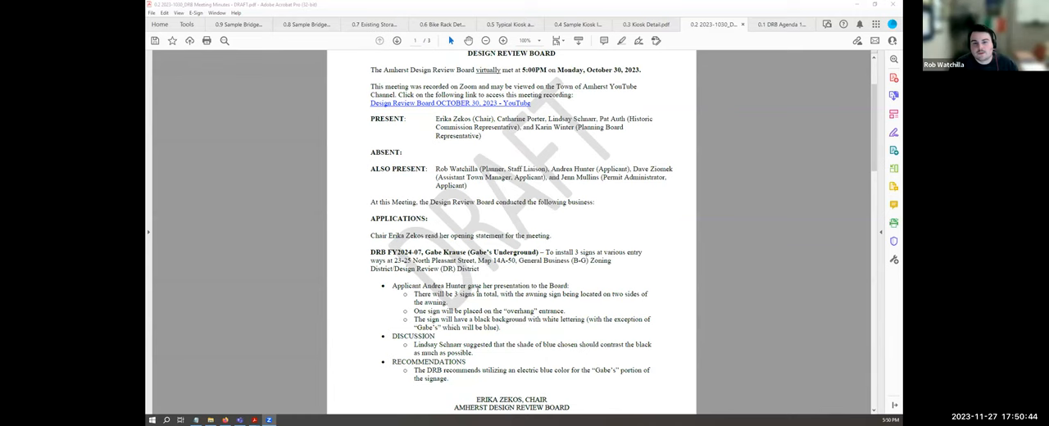
scroll(down, 3)
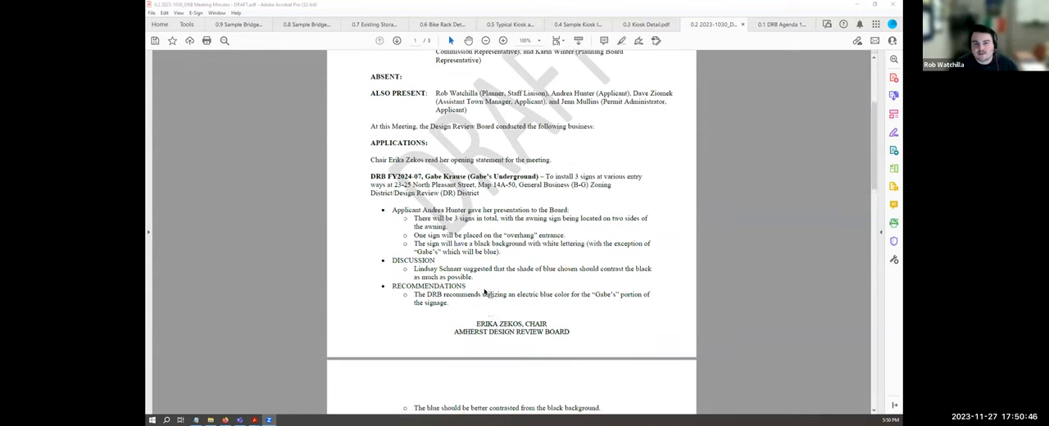
scroll(down, 3)
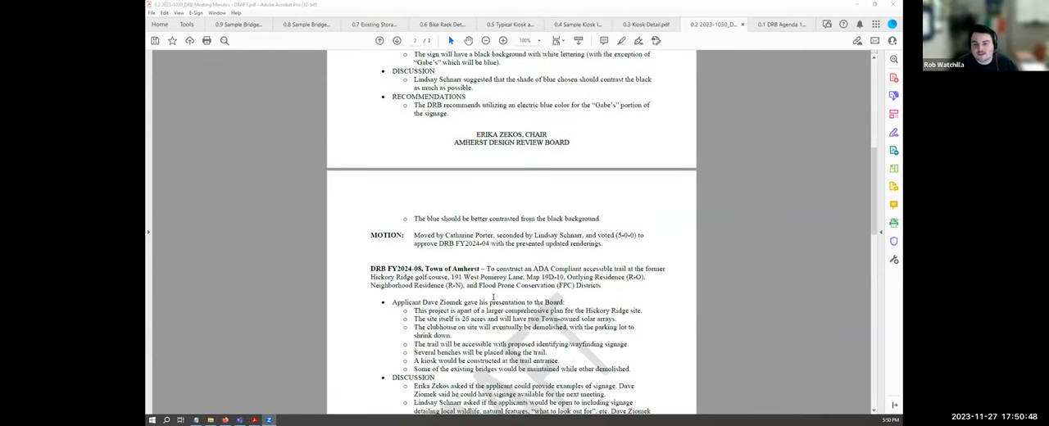
scroll(down, 3)
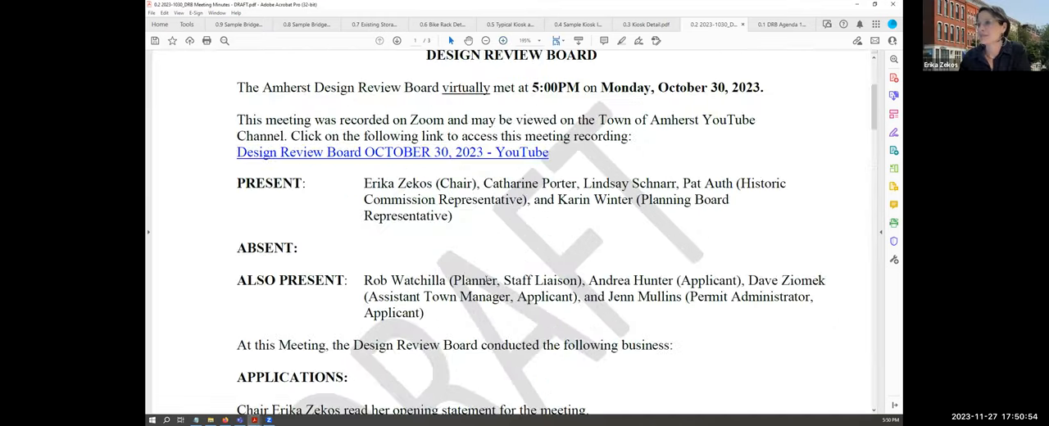
scroll(down, 3)
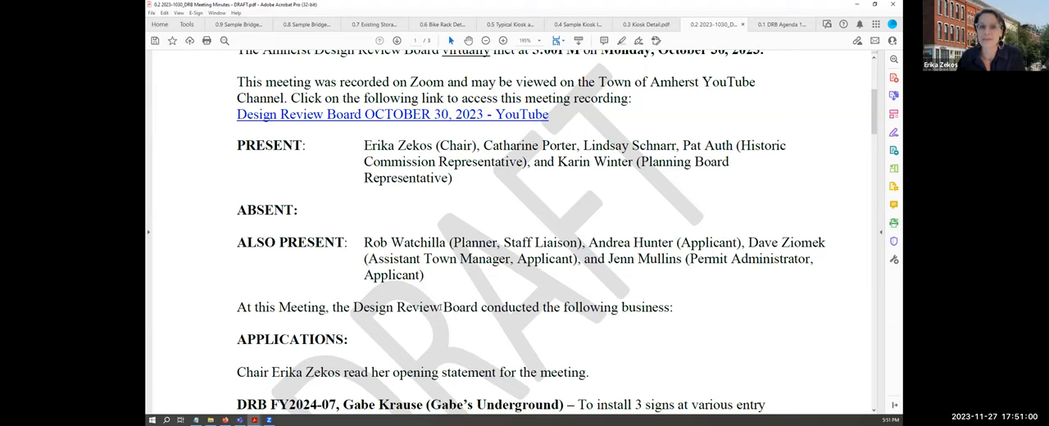
mouse_move(495, 329)
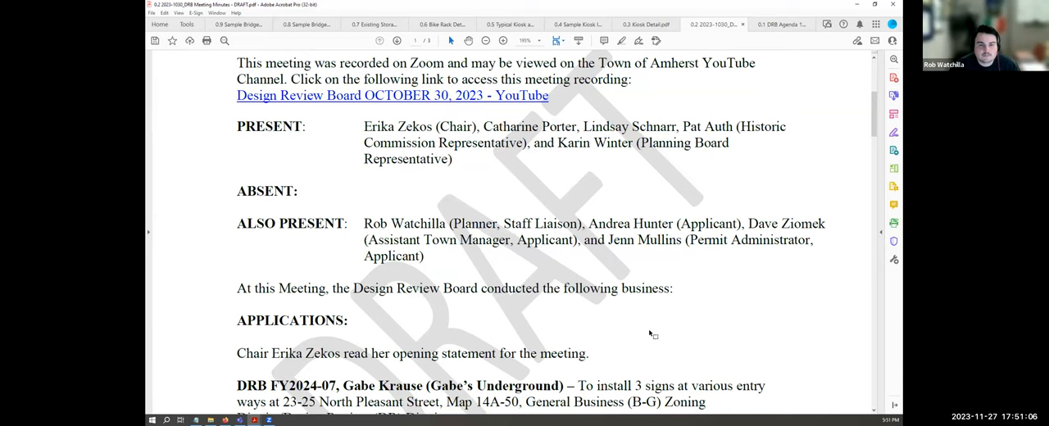
scroll(down, 3)
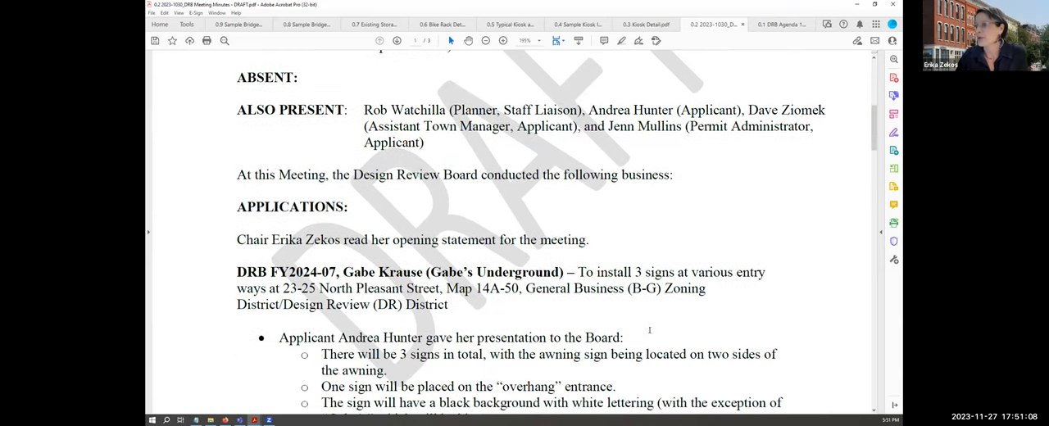
scroll(down, 3)
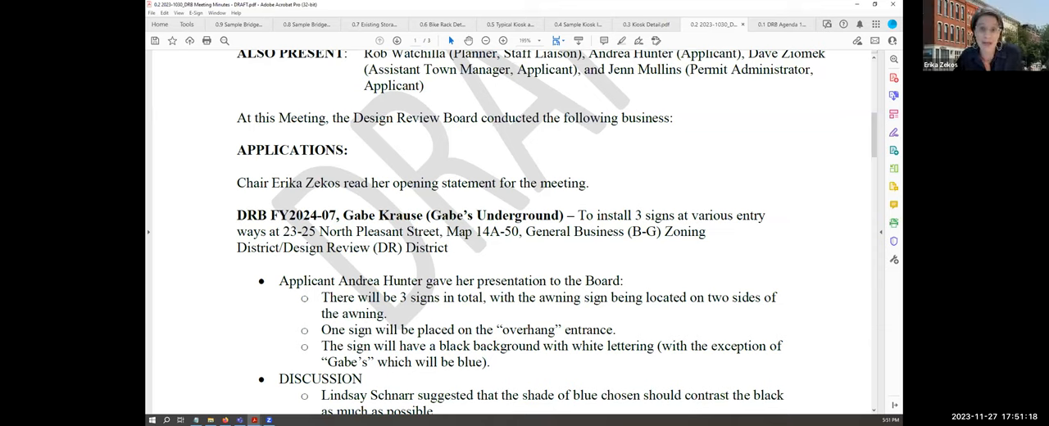
mouse_move(633, 259)
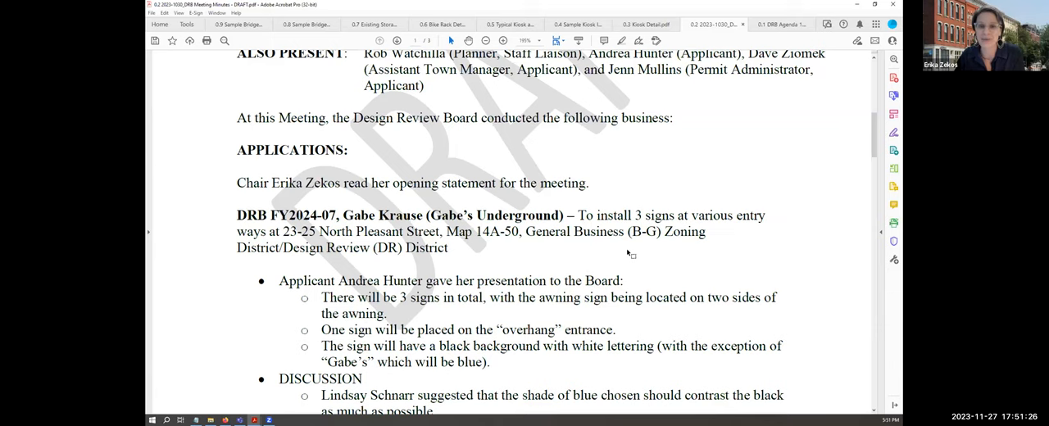
mouse_move(754, 231)
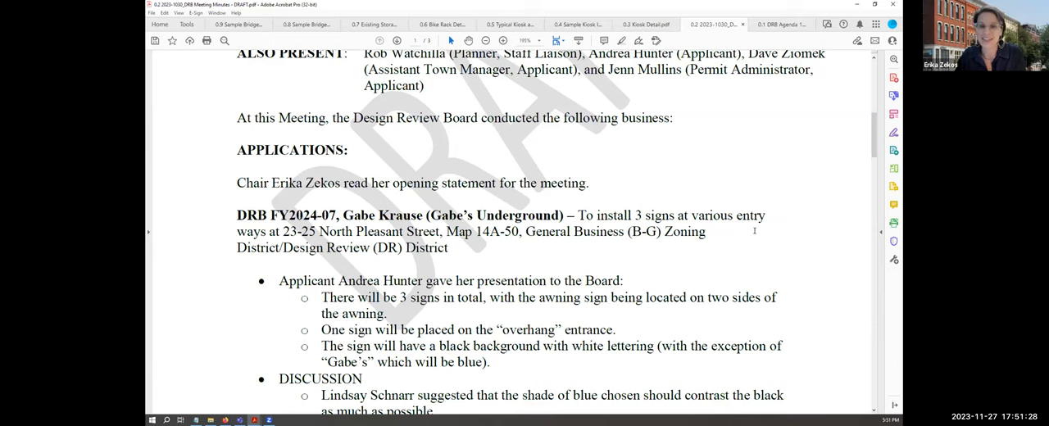
scroll(down, 3)
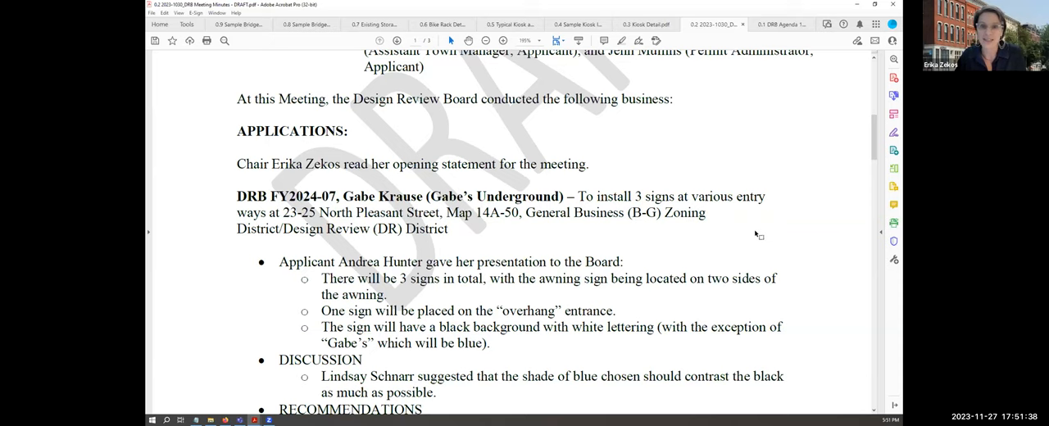
Scroll through the DRB FY2024-08 Hickory Ridge trail bullets to the highlighted ADA-compliant note
scroll(down, 3)
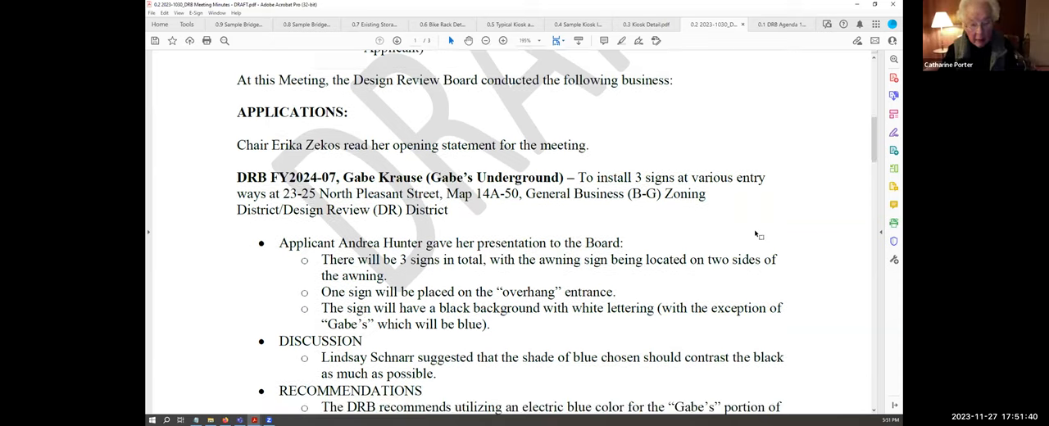
scroll(down, 3)
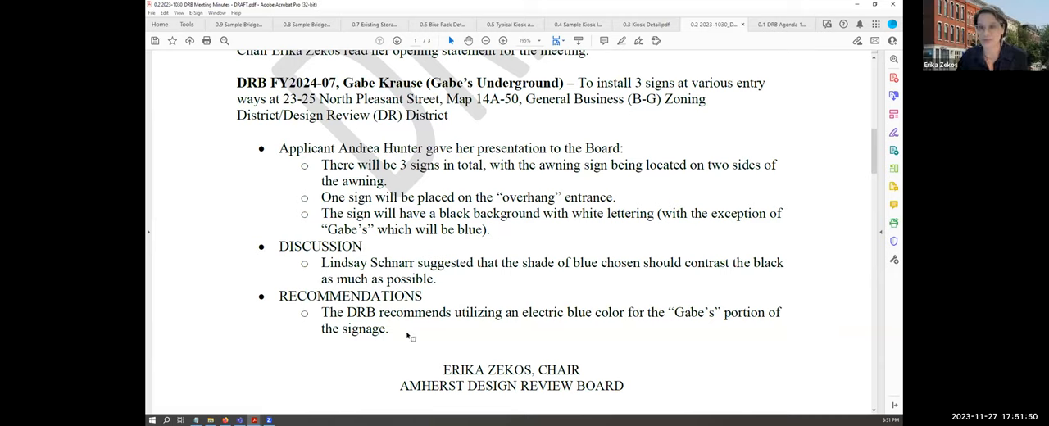
scroll(down, 3)
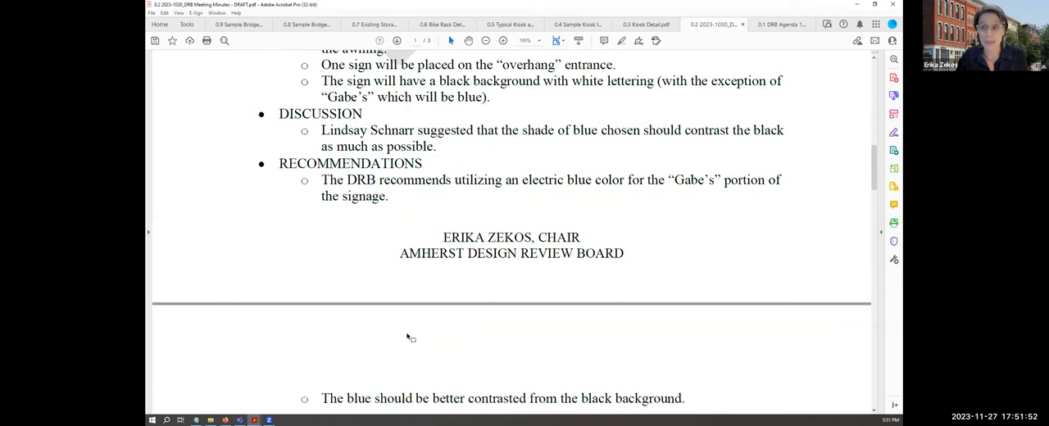
scroll(down, 3)
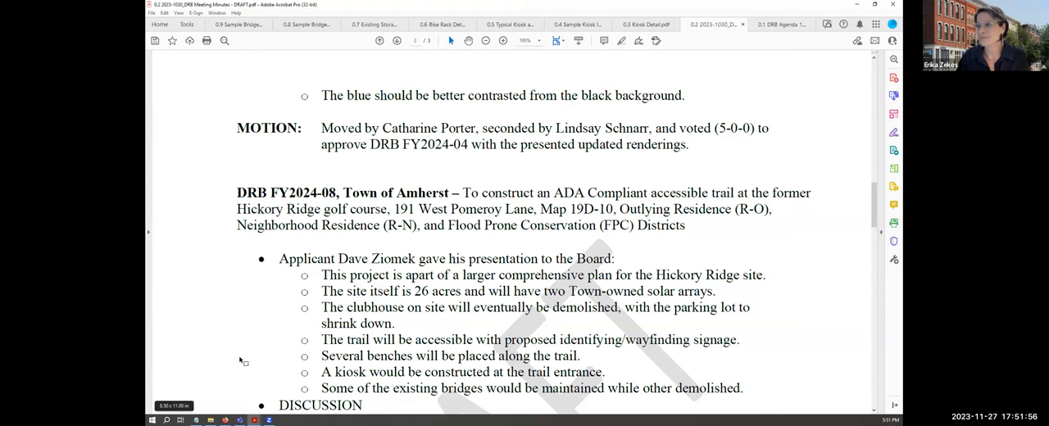
scroll(down, 3)
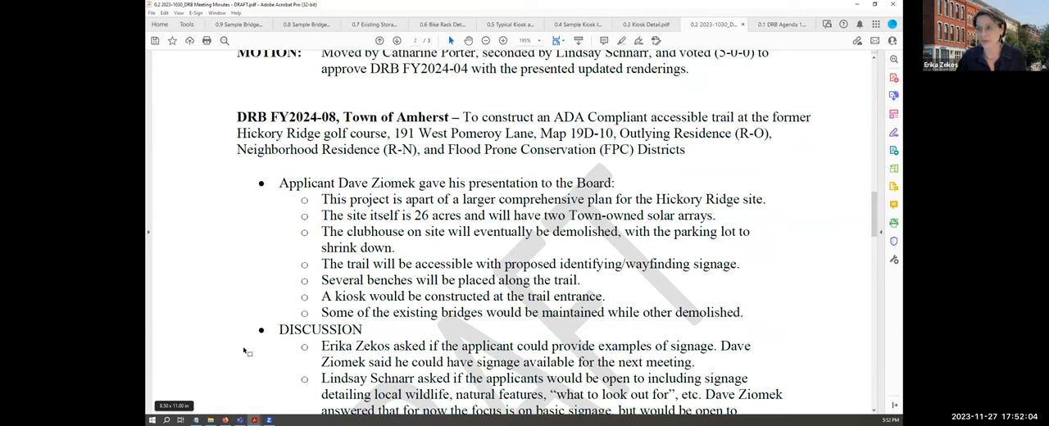
scroll(down, 3)
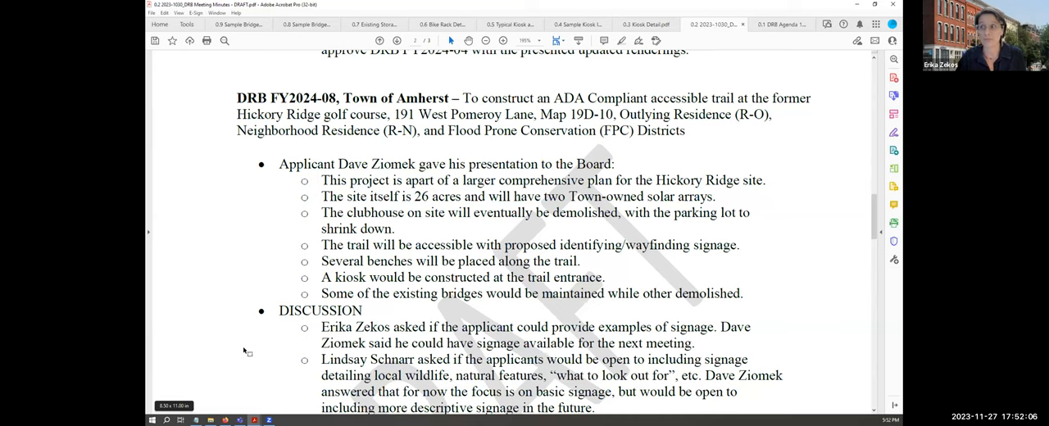
scroll(down, 3)
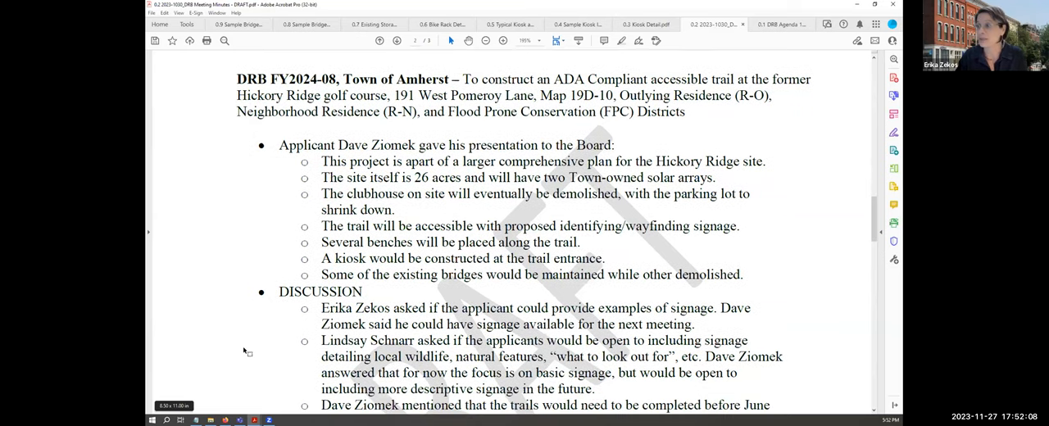
scroll(down, 3)
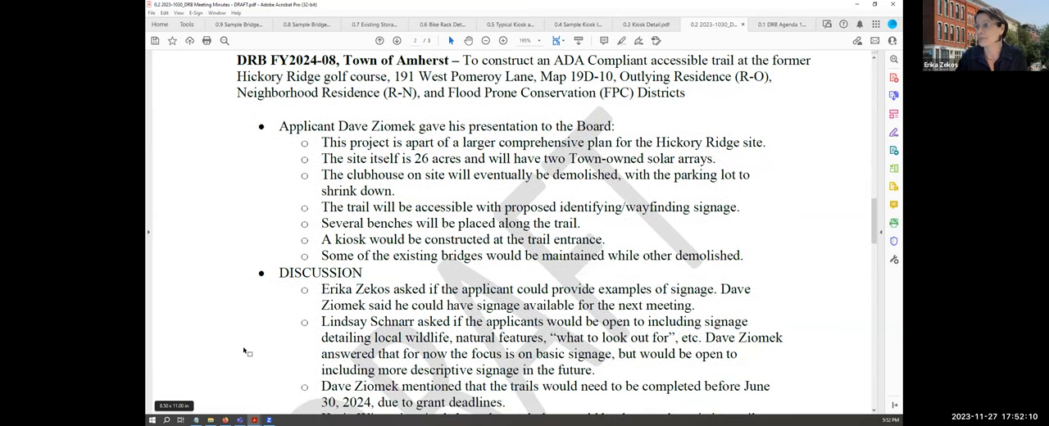
scroll(down, 3)
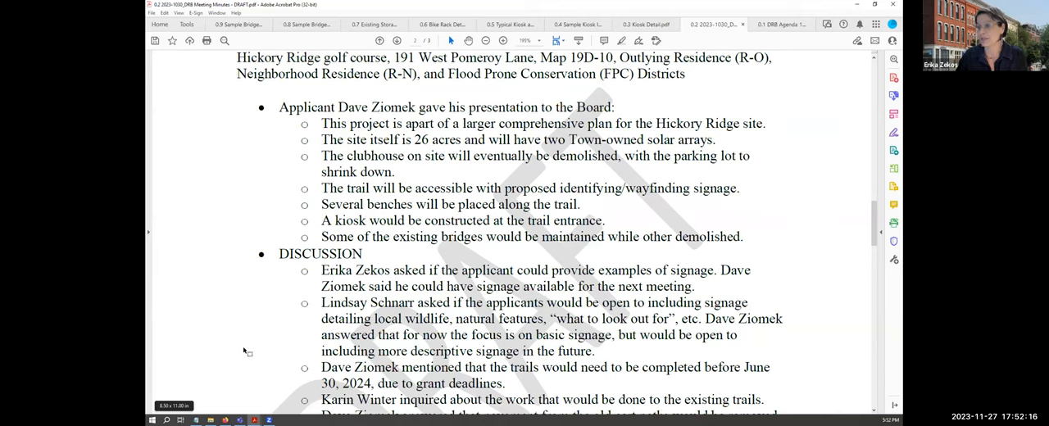
scroll(down, 3)
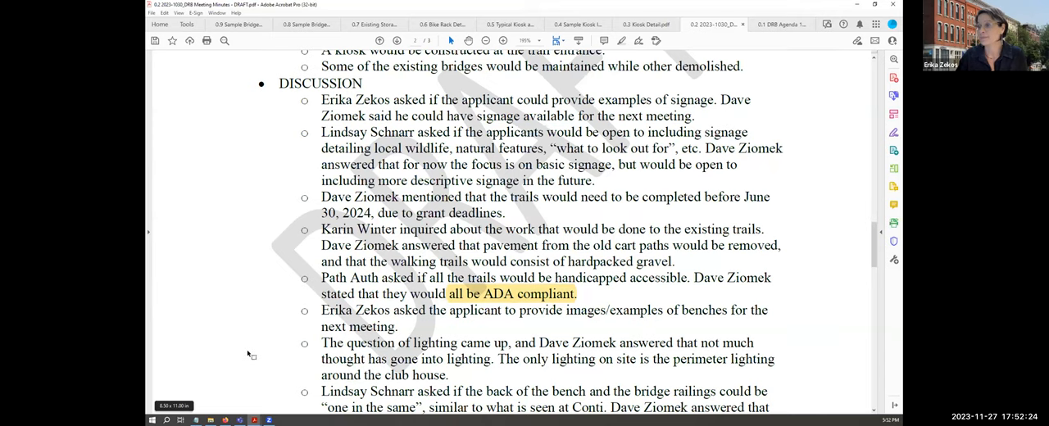
Scroll past page 2 to the DRB's request for more visuals and the Approval of Meeting Minutes heading
scroll(down, 3)
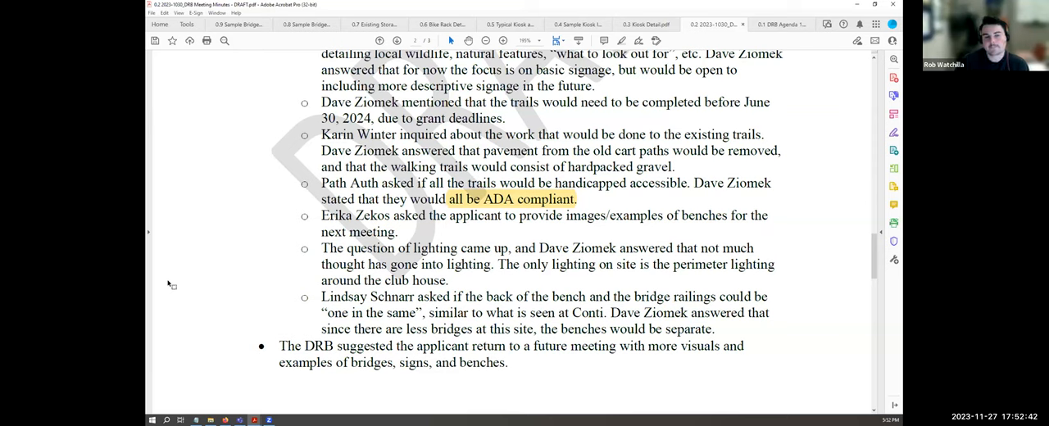
scroll(down, 3)
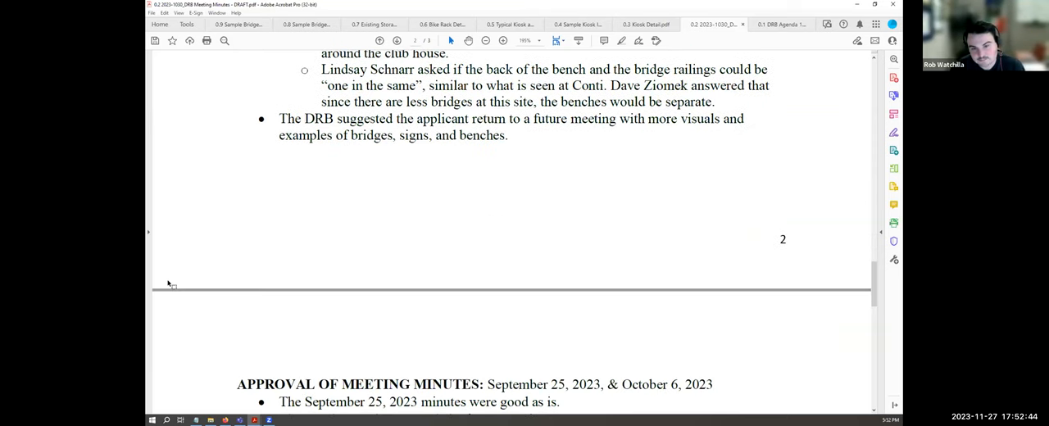
Scroll to the approval of minutes, motion, public comment, other business and 6:12 p.m. adjournment
scroll(down, 3)
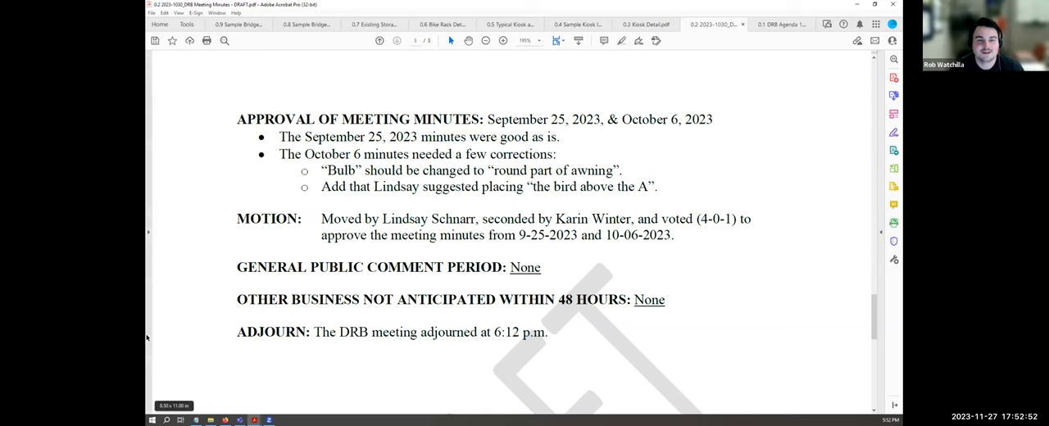
mouse_move(190, 338)
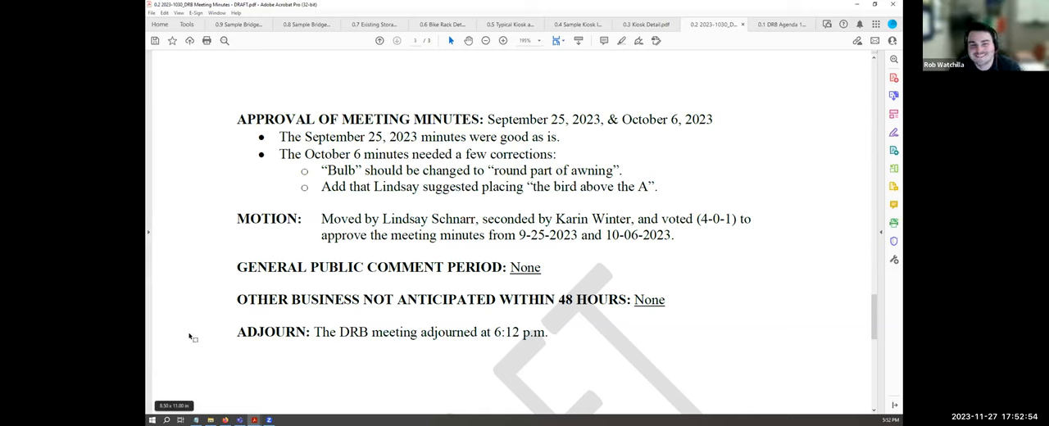